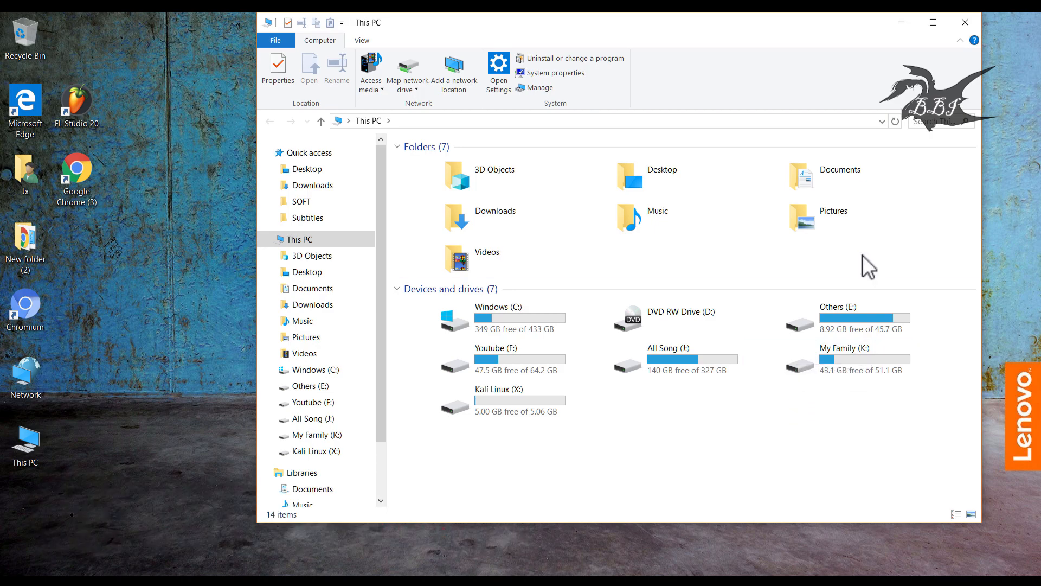
- Close the This PC File Explorer window, leaving only the desktop shortcuts visible
click(965, 22)
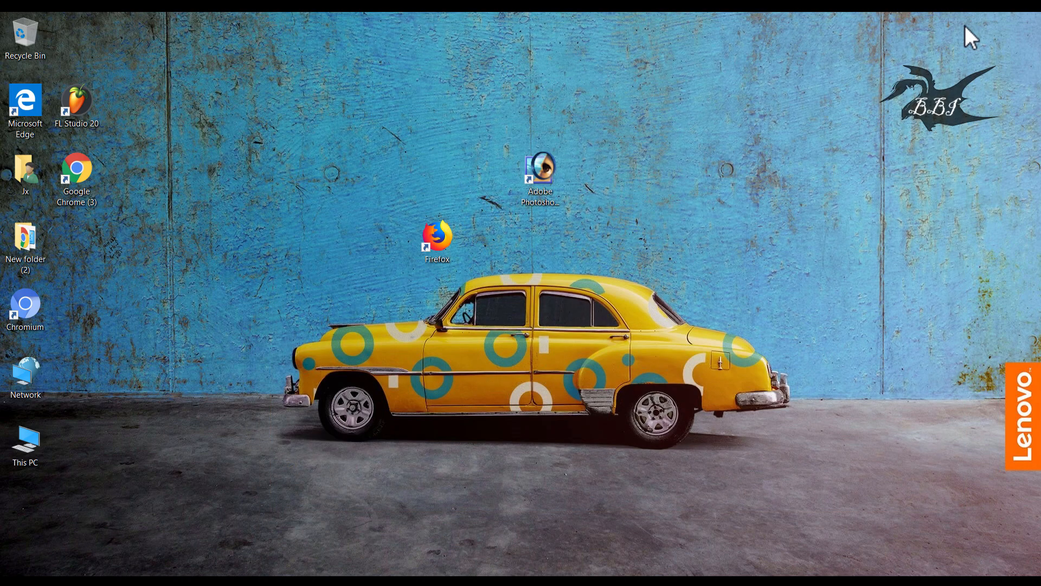
mouse_move(552, 281)
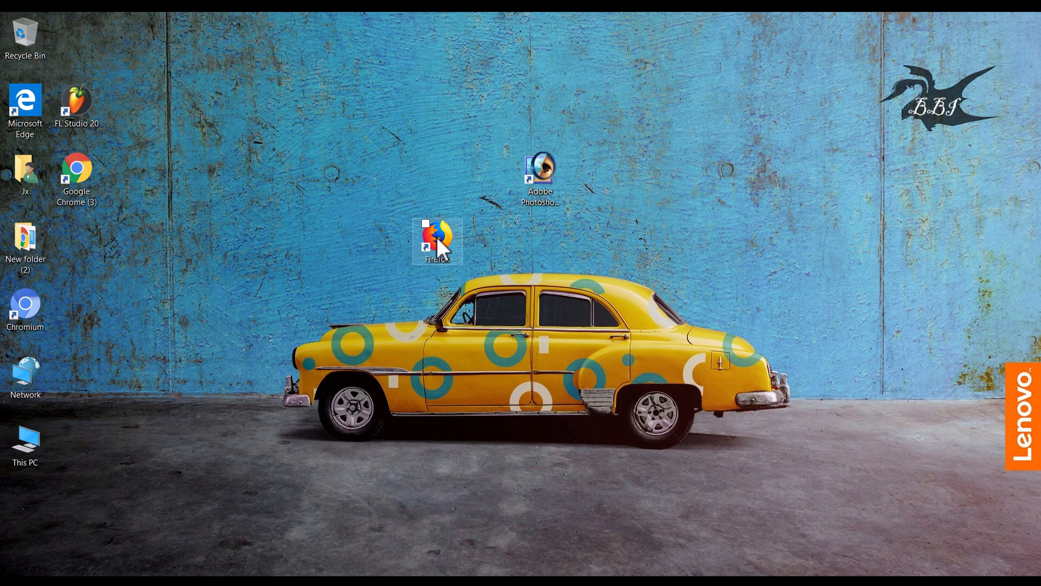
- Assign the Firefox shortcut the launch hotkey Ctrl+Alt+F in its Properties and apply it
click(425, 224)
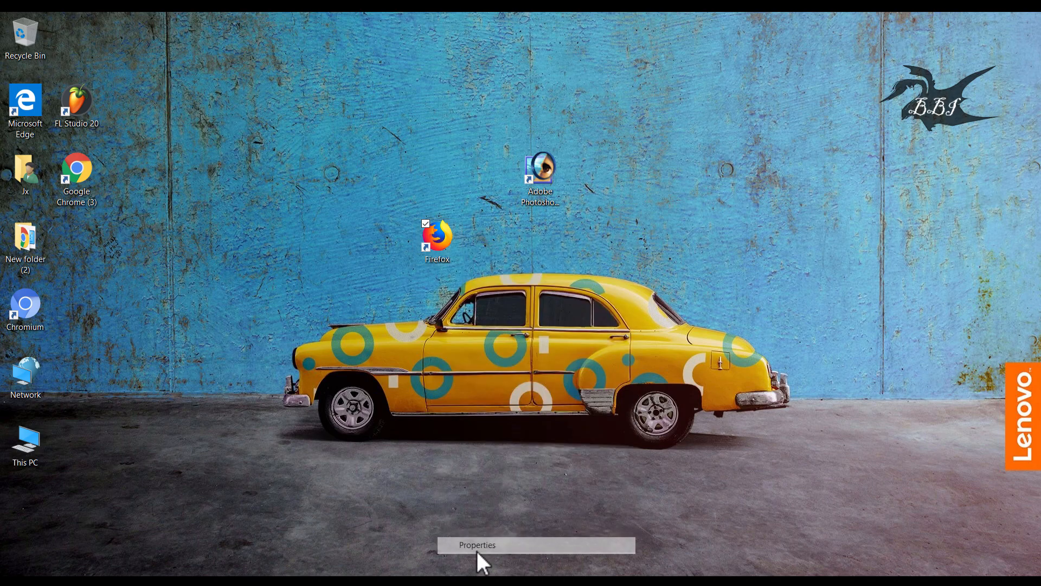
click(477, 544)
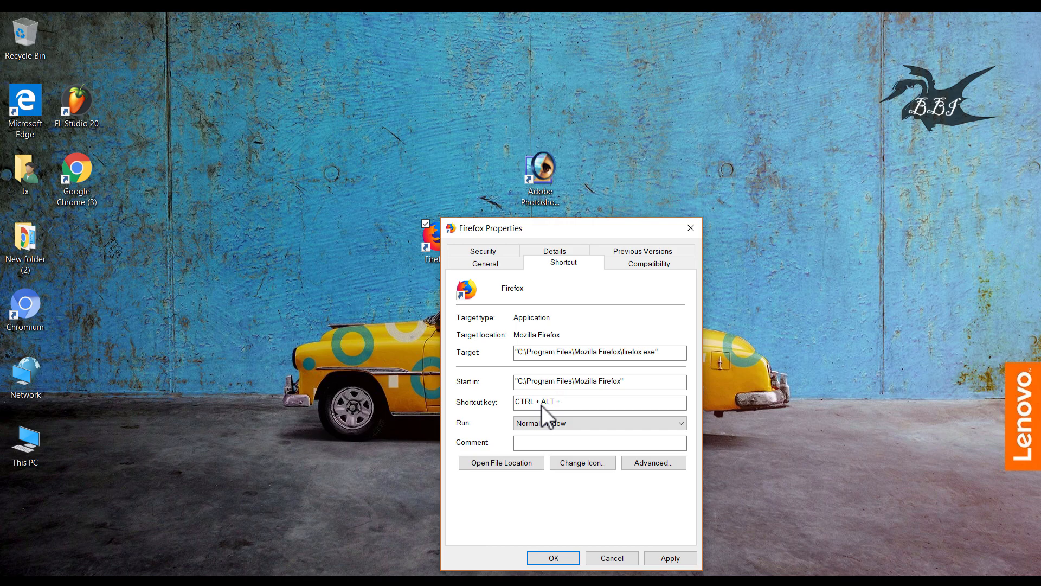
text(F)
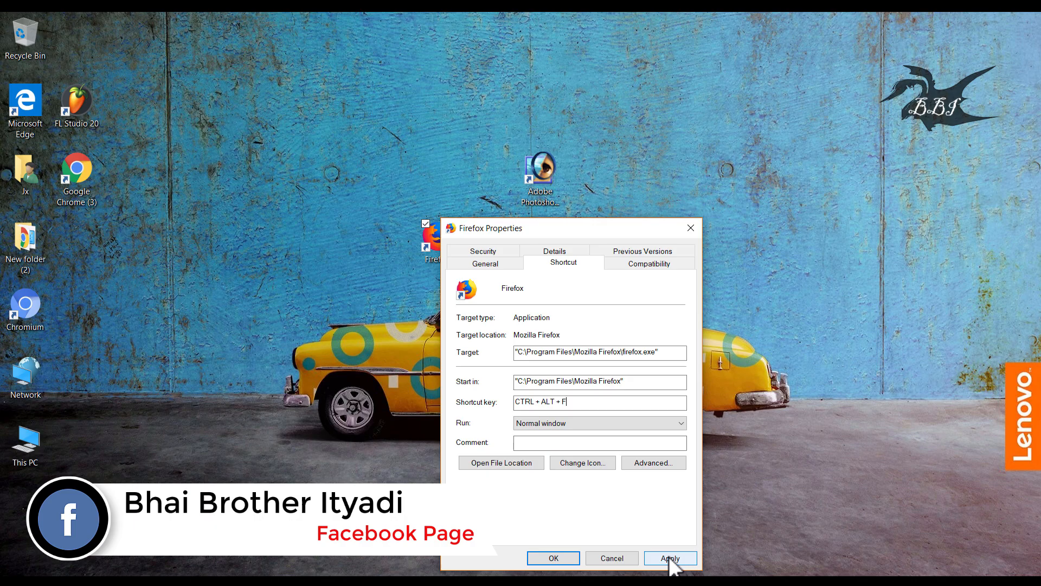
click(670, 558)
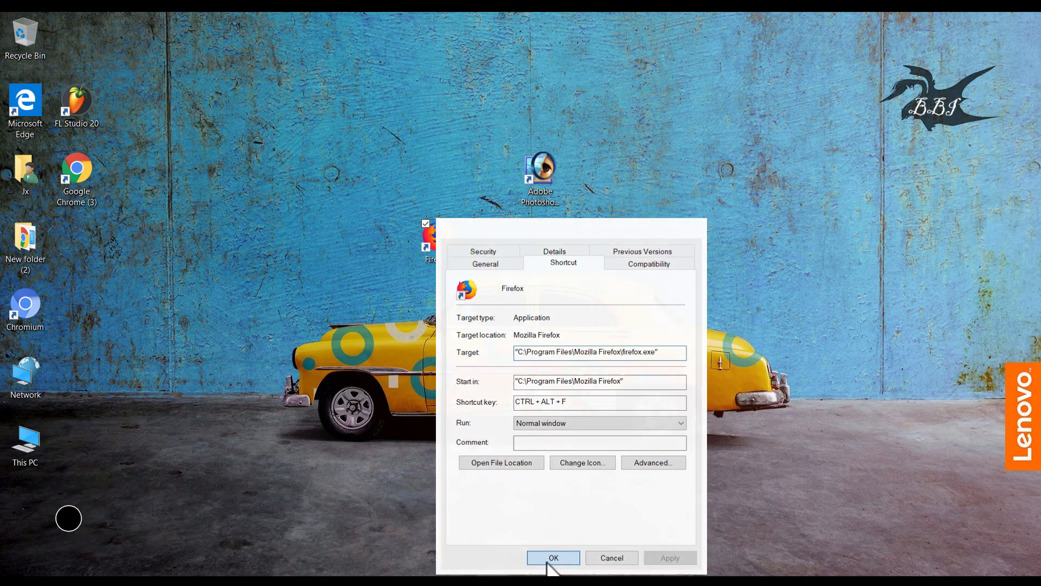
- Confirm the Firefox Properties dialog with OK, returning to the plain desktop
click(554, 557)
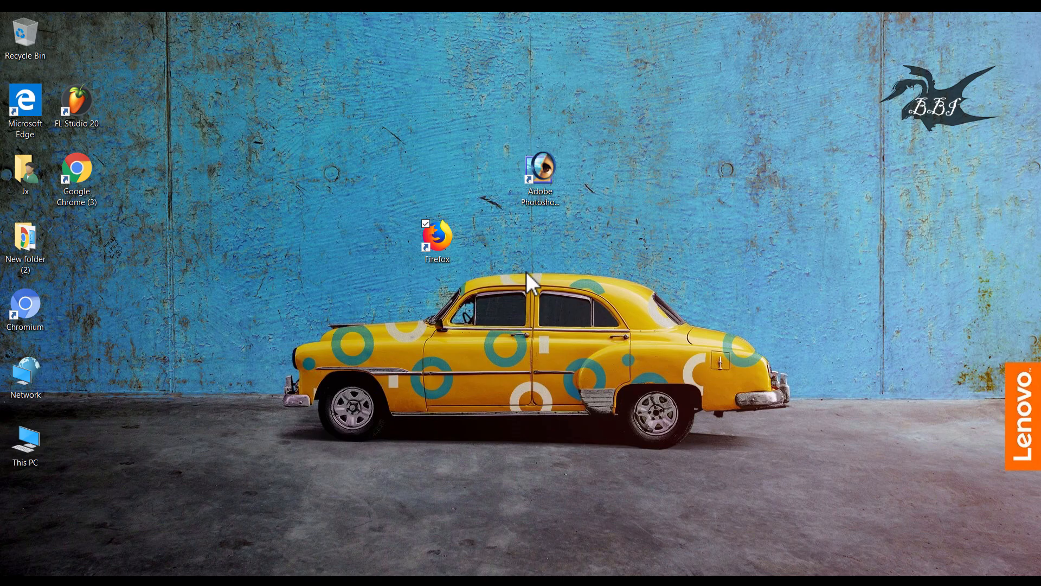
double_click(436, 237)
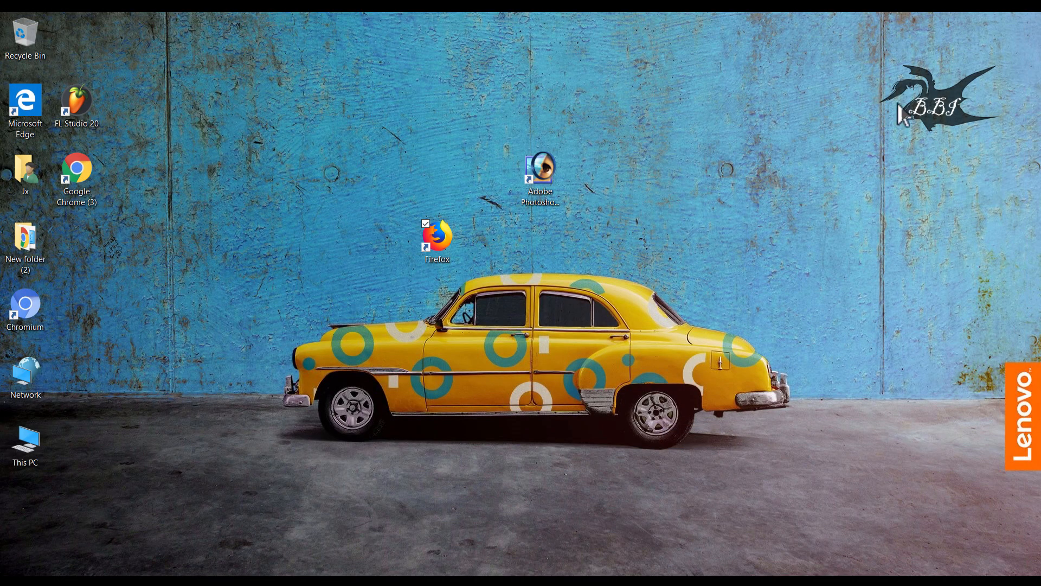
mouse_move(505, 282)
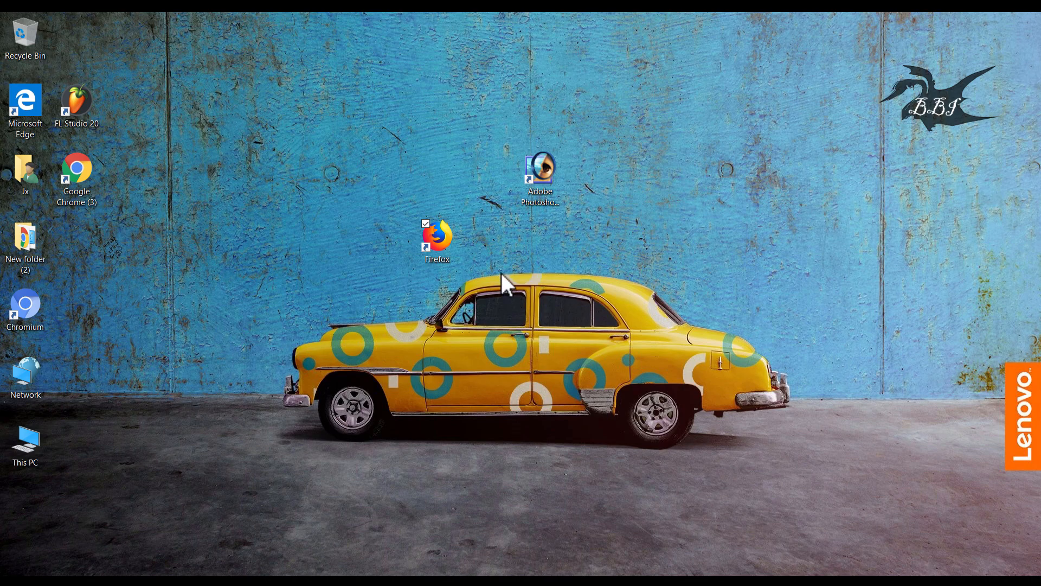
mouse_move(507, 265)
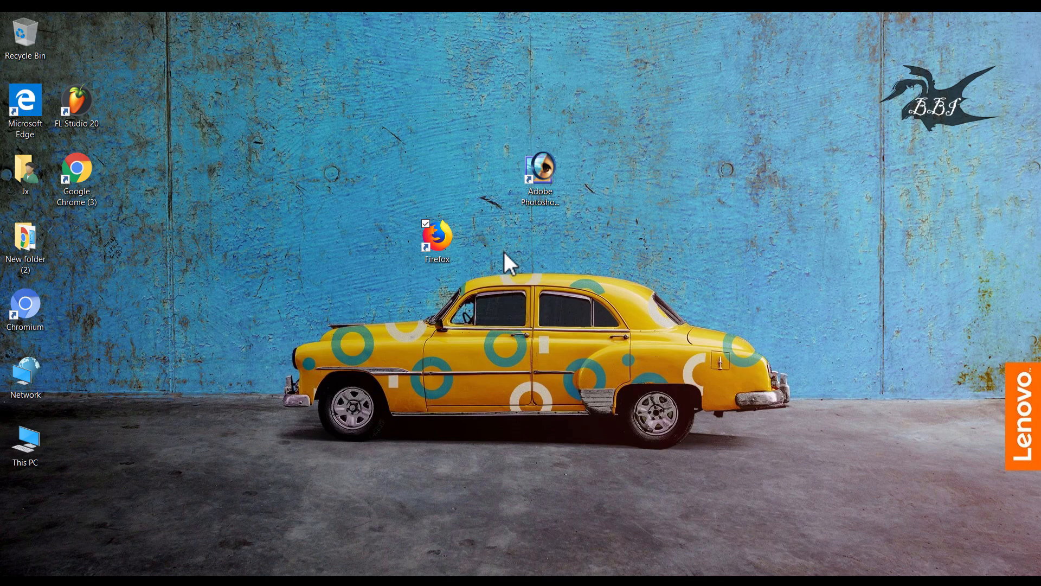
- Assign the Adobe Photoshop 7.0 shortcut the launch hotkey Ctrl+Alt+A in its Properties
right_click(540, 167)
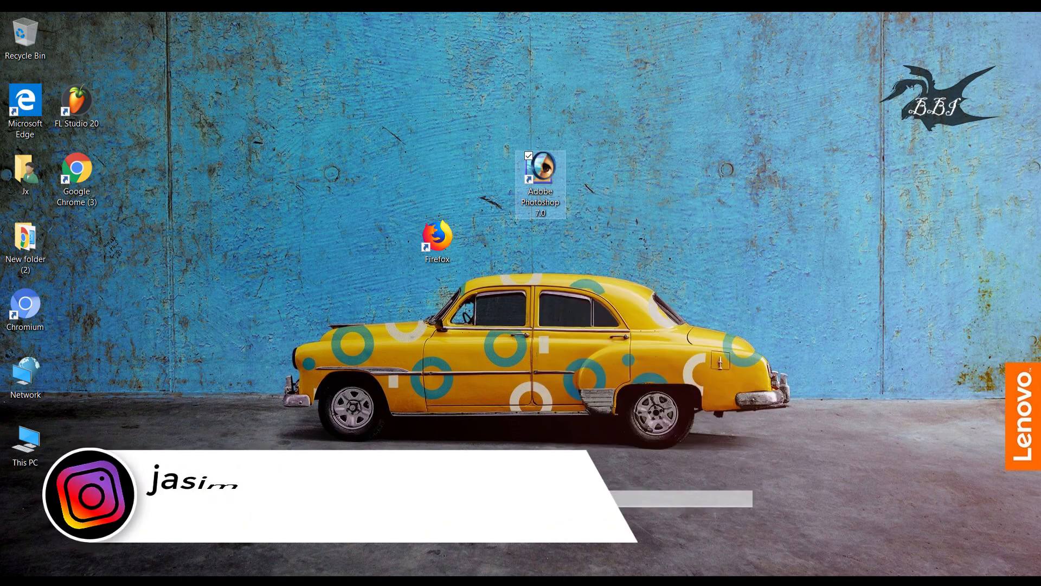
click(541, 168)
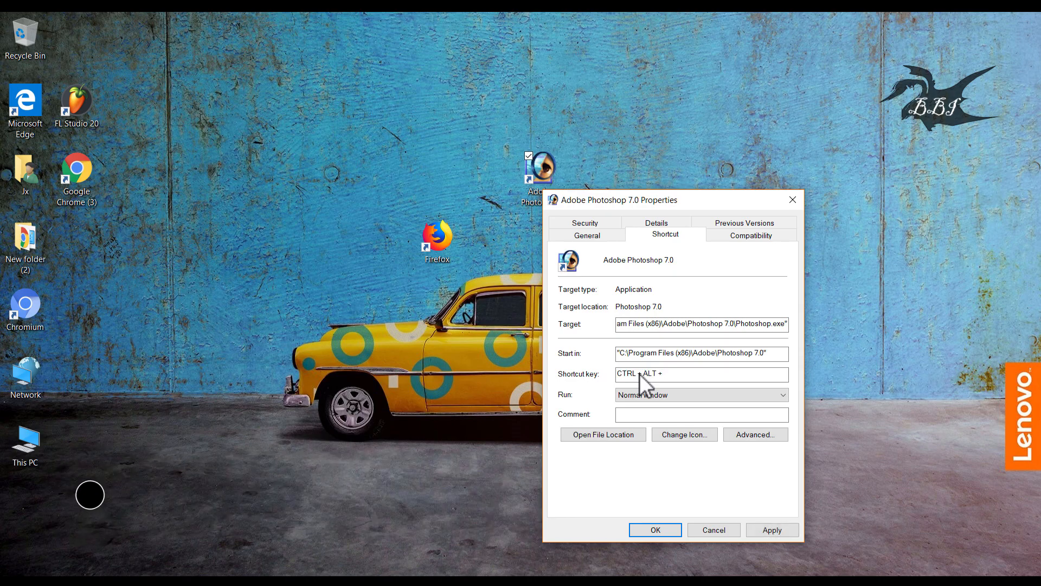
text(A)
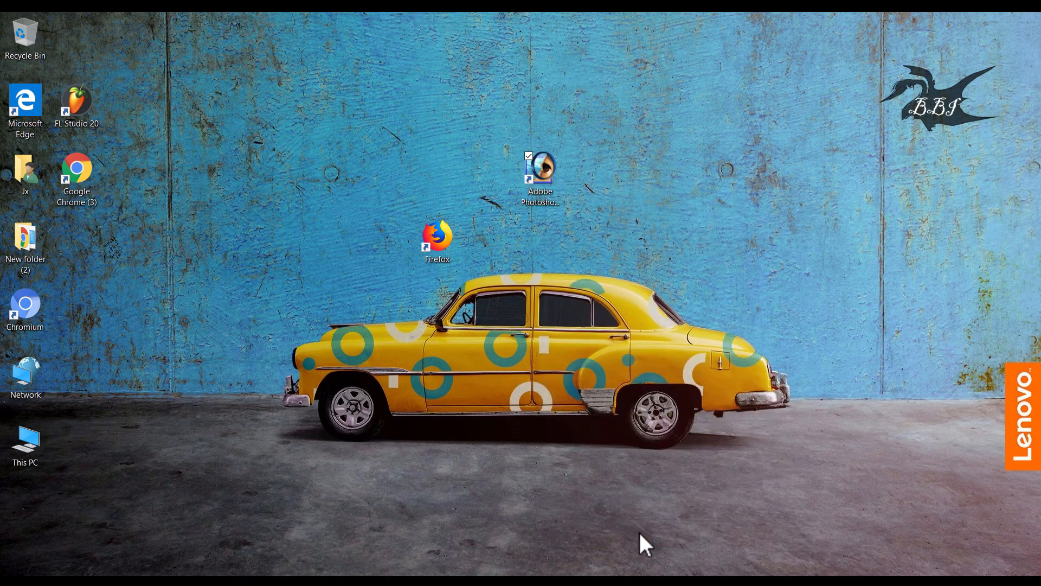
double_click(539, 167)
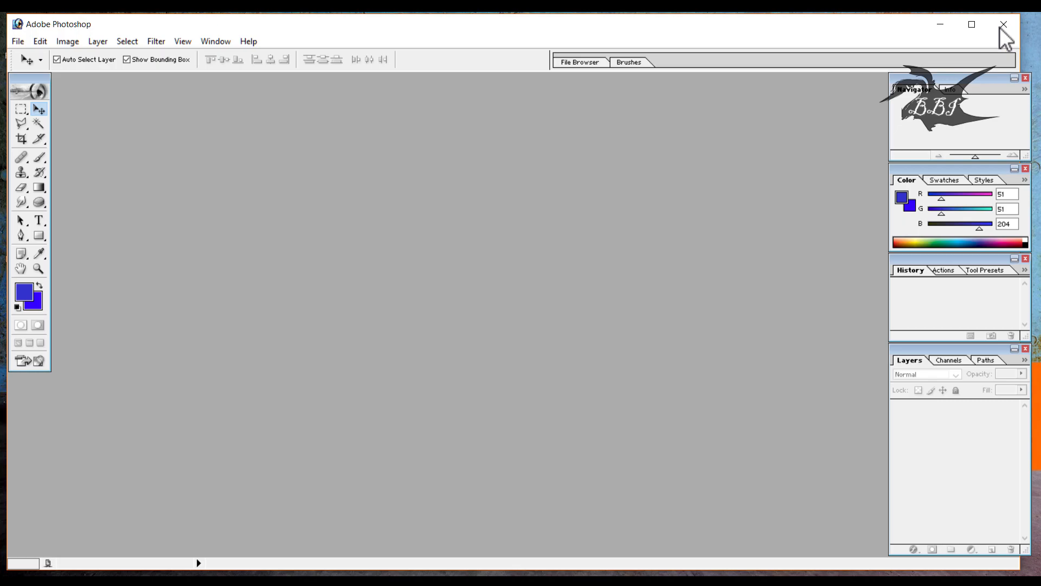
click(1003, 23)
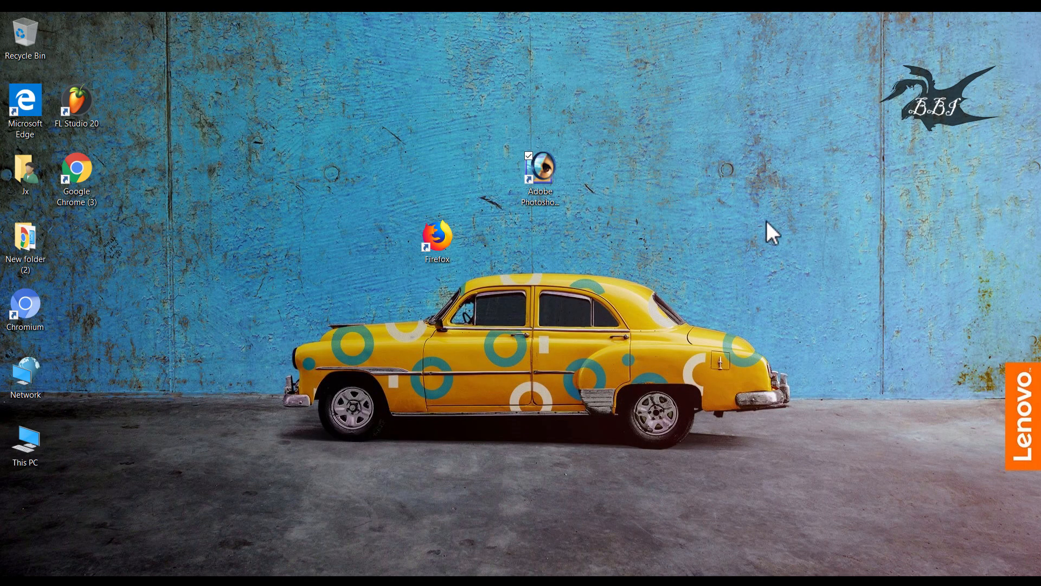
mouse_move(744, 225)
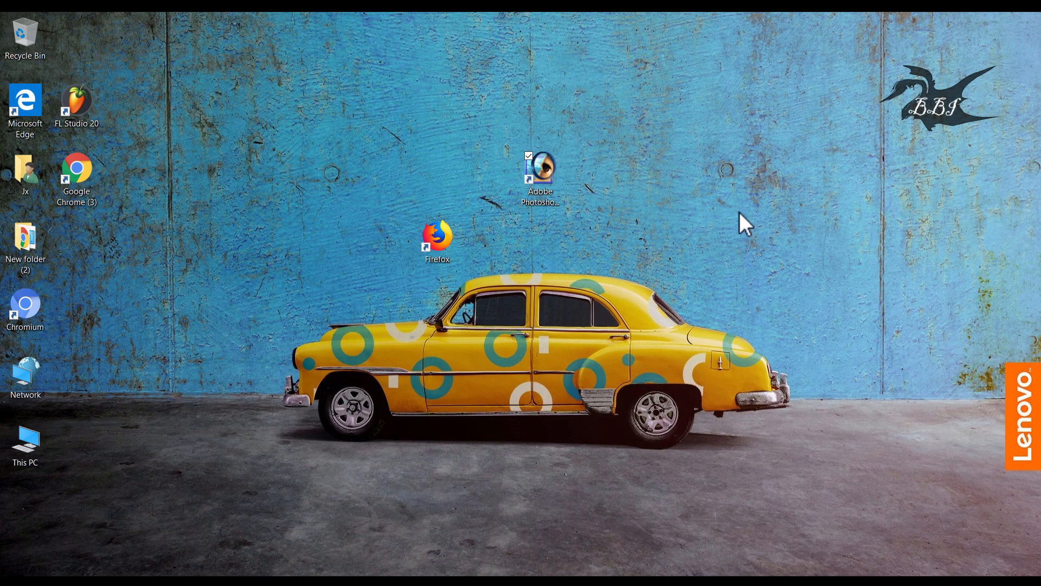